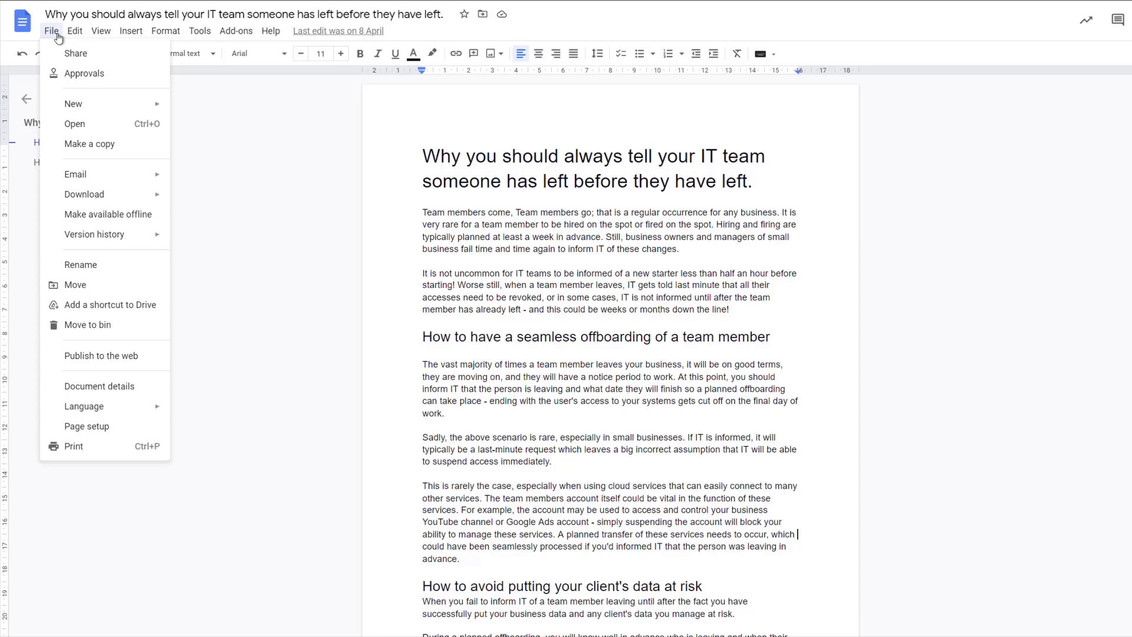
pyautogui.moveTo(94, 234)
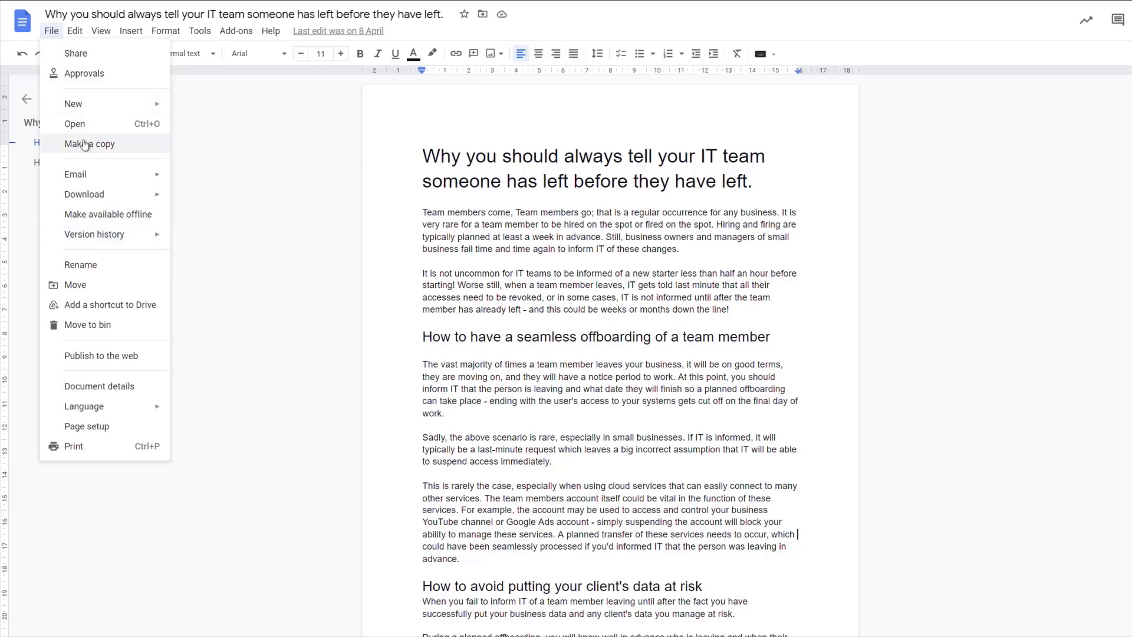
# Step: Open the Copy document dialog, with the default name and My Drive as the destination
pyautogui.click(90, 143)
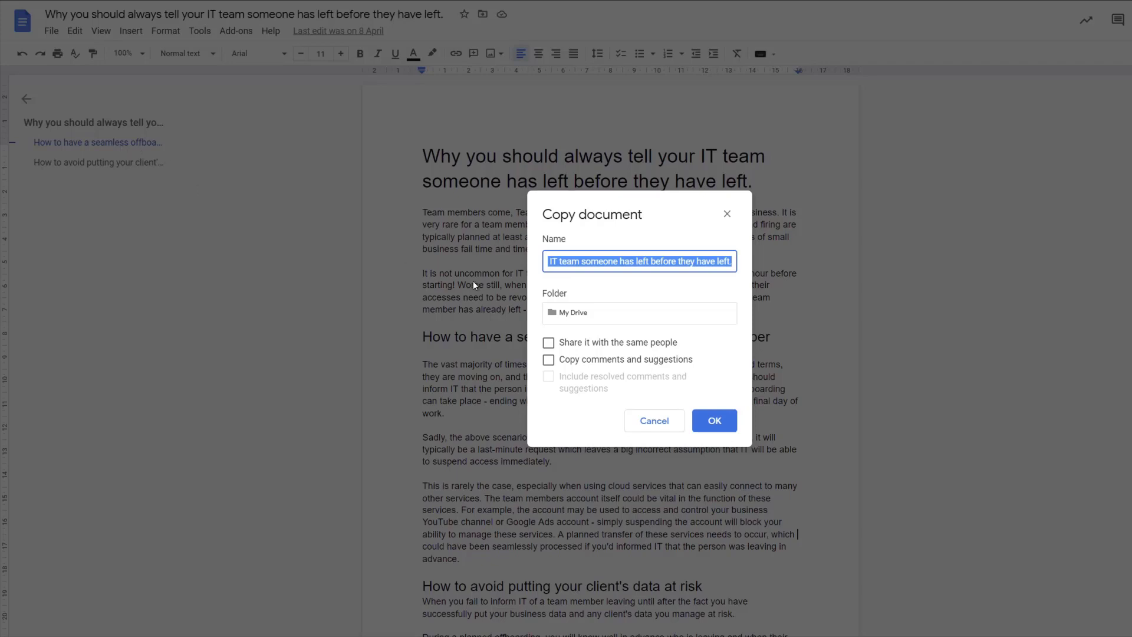
pyautogui.moveTo(618, 361)
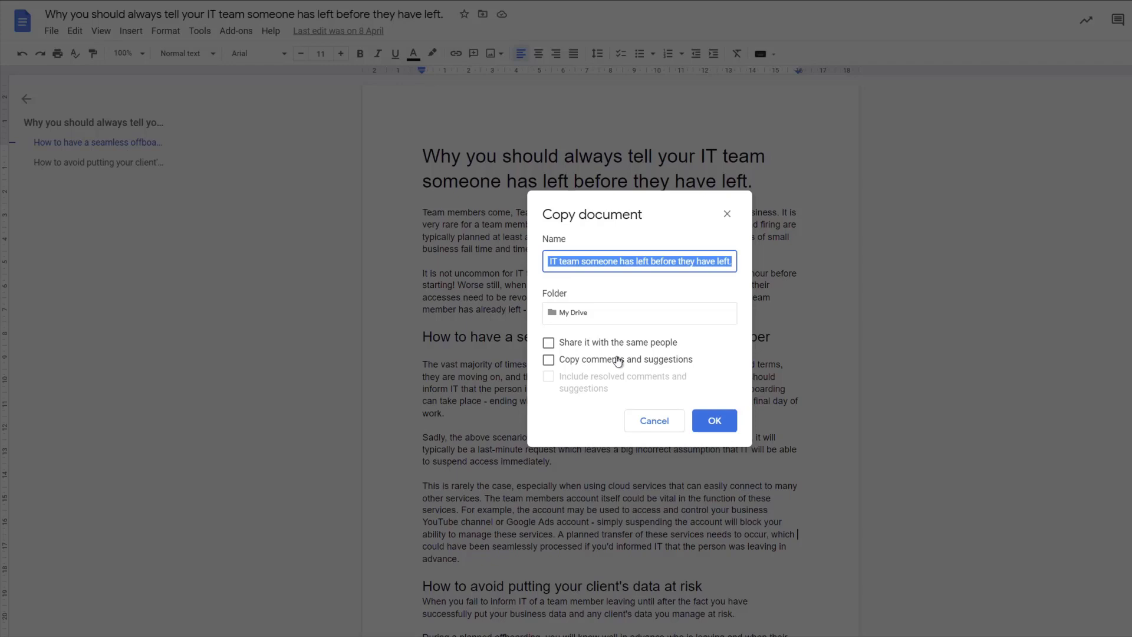
pyautogui.moveTo(614, 356)
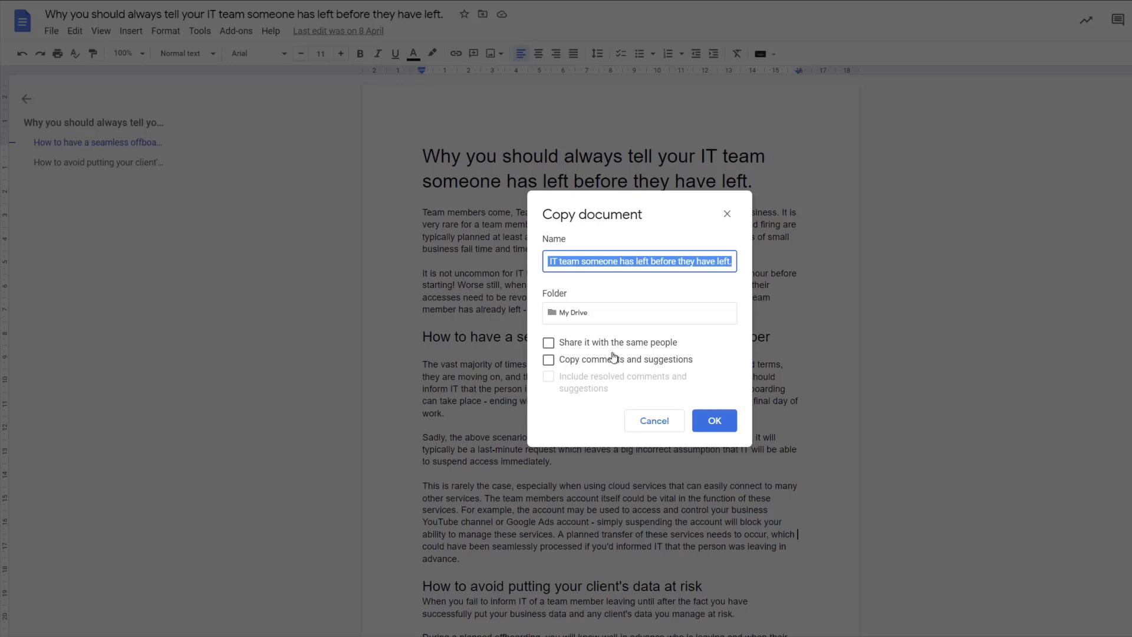